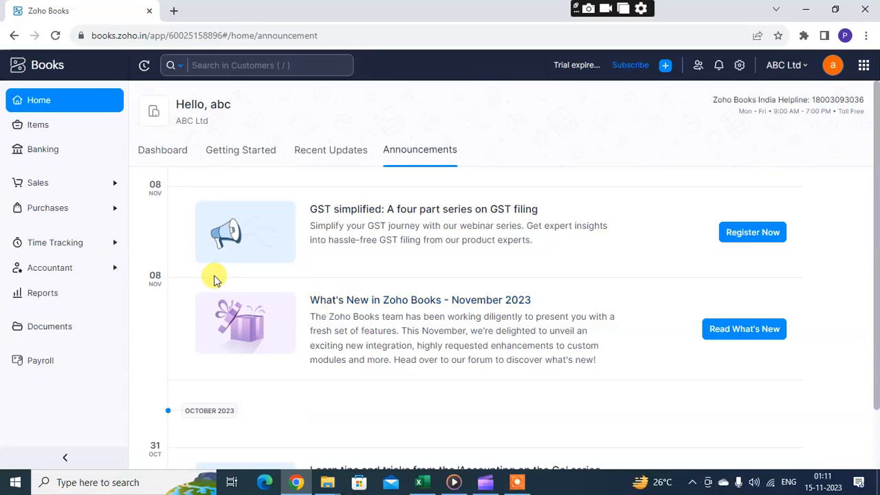
mouse_move(185, 219)
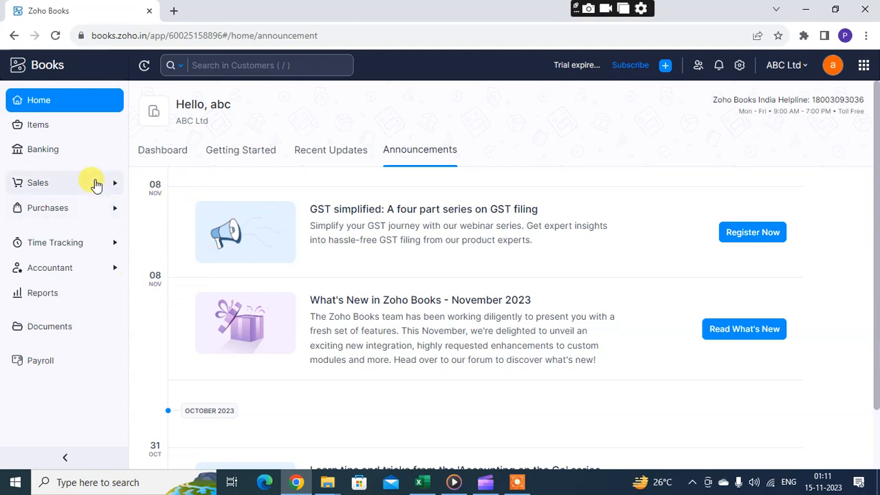
Navigate via the Sales sidebar section to the Delivery Challans list.
left_click(38, 182)
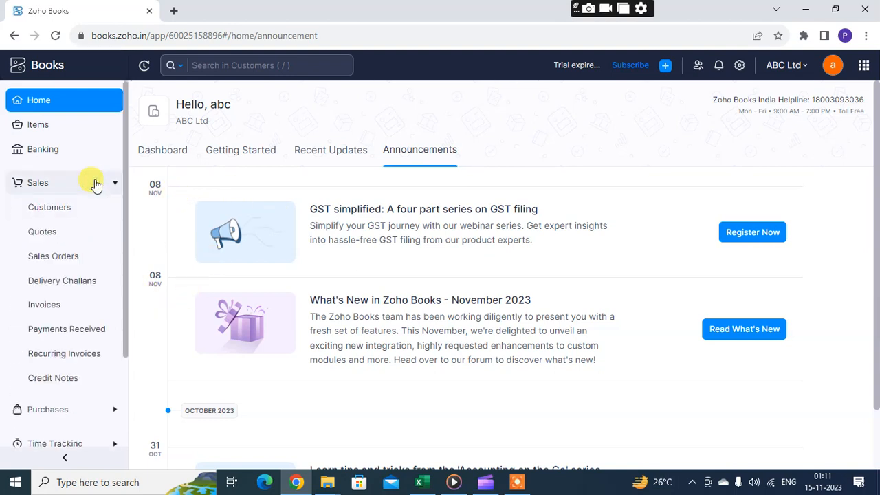
mouse_move(123, 256)
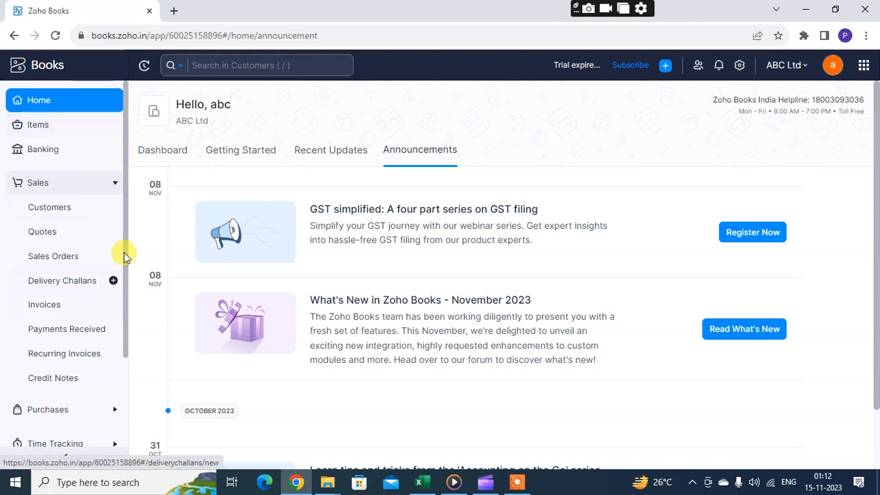
left_click(37, 182)
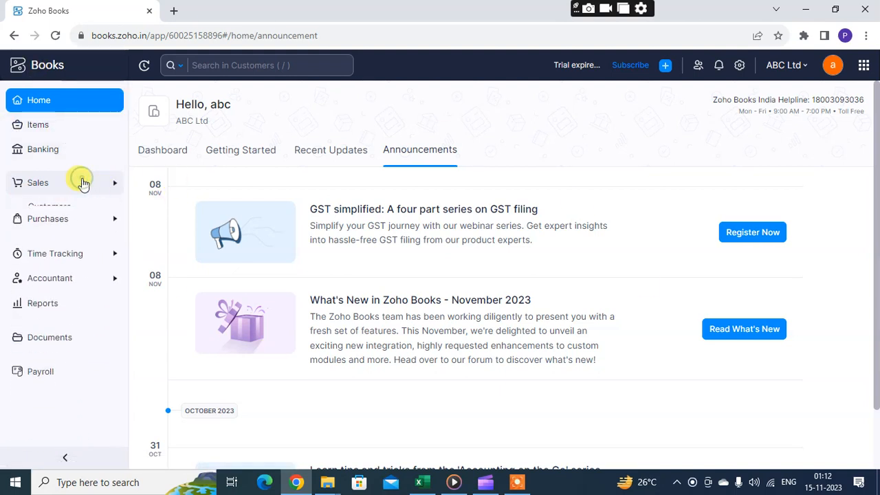
left_click(36, 181)
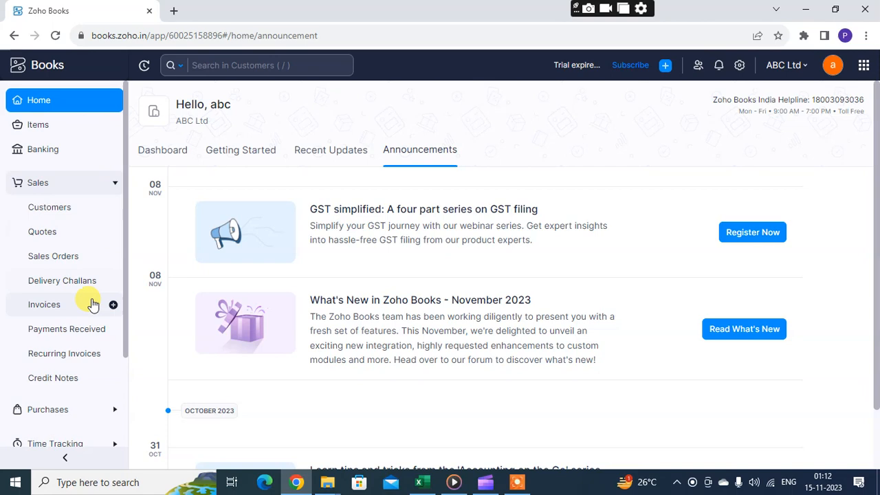
mouse_move(85, 280)
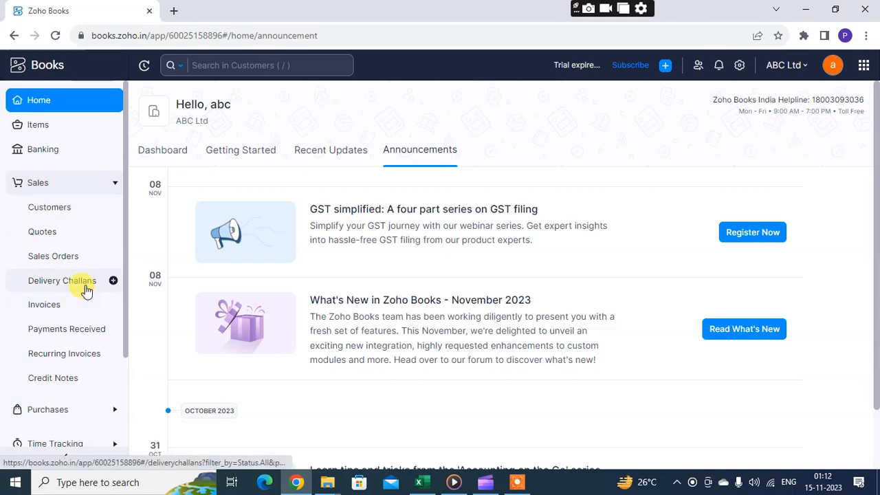
left_click(60, 281)
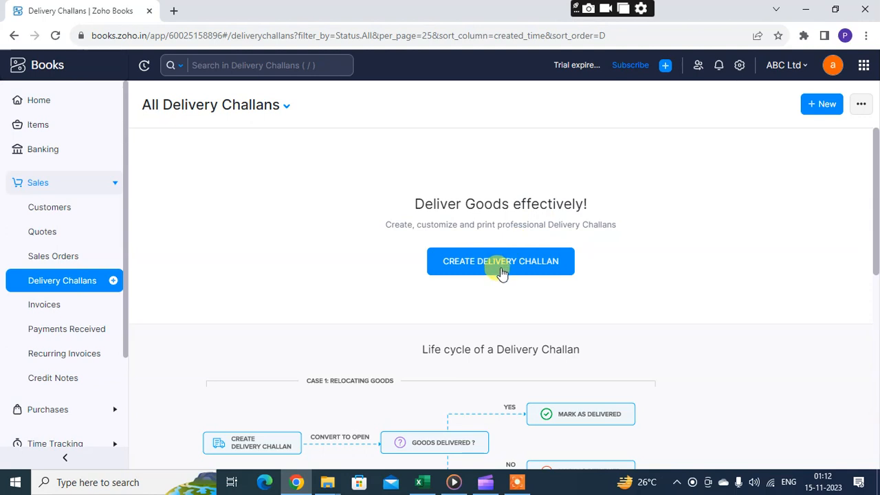
Begin a new delivery challan, prefilled as DC-00001 with today's date.
left_click(500, 261)
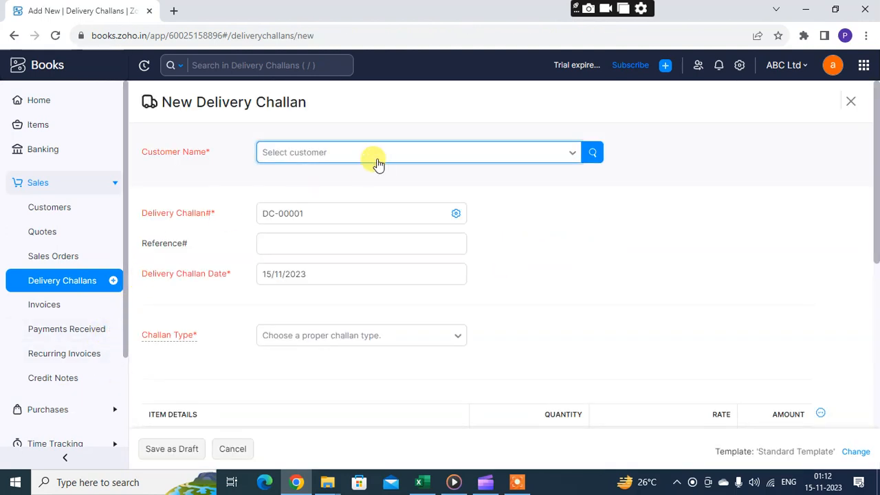
mouse_move(493, 162)
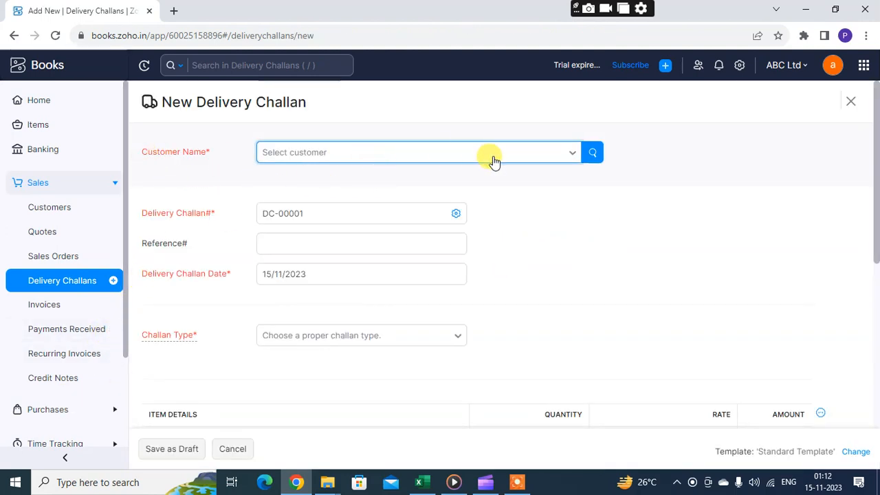
mouse_move(452, 163)
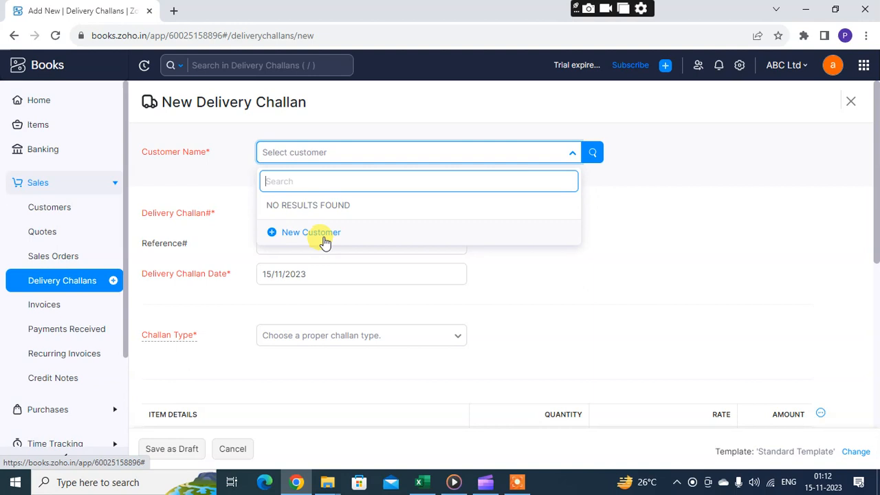
left_click(311, 232)
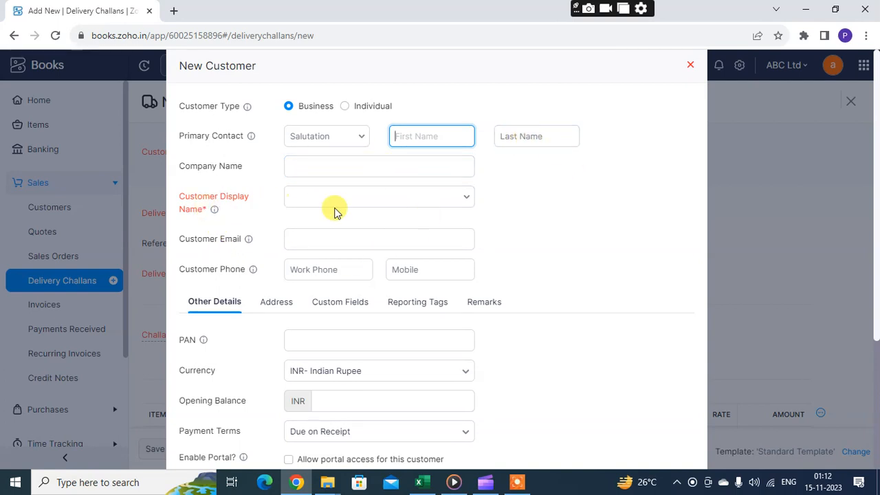
mouse_move(418, 303)
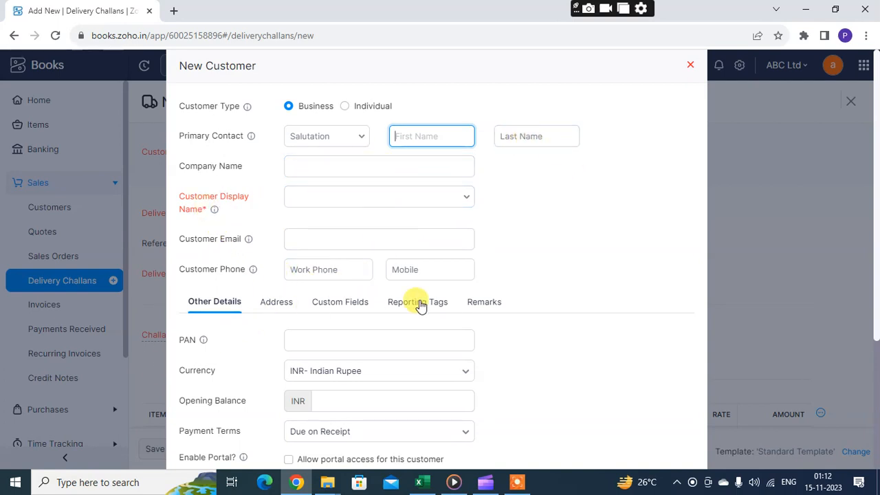
scroll("down", 3)
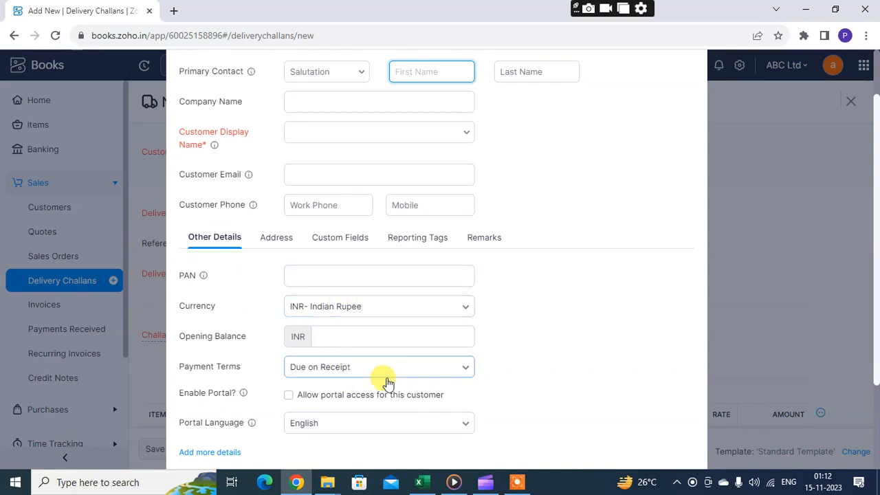
left_click(275, 236)
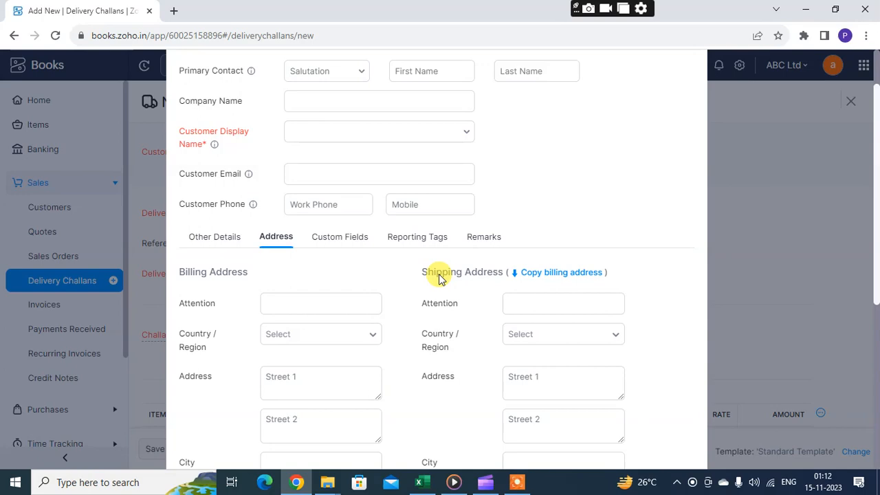
scroll("down", 3)
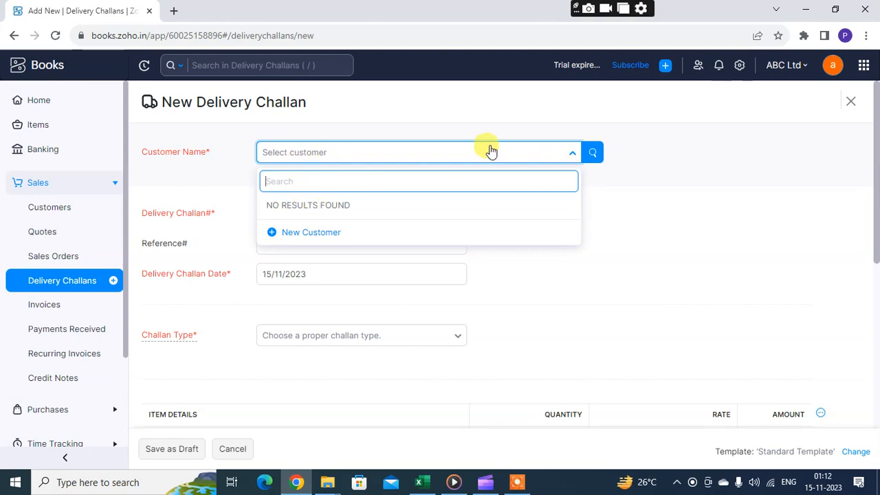
mouse_move(360, 147)
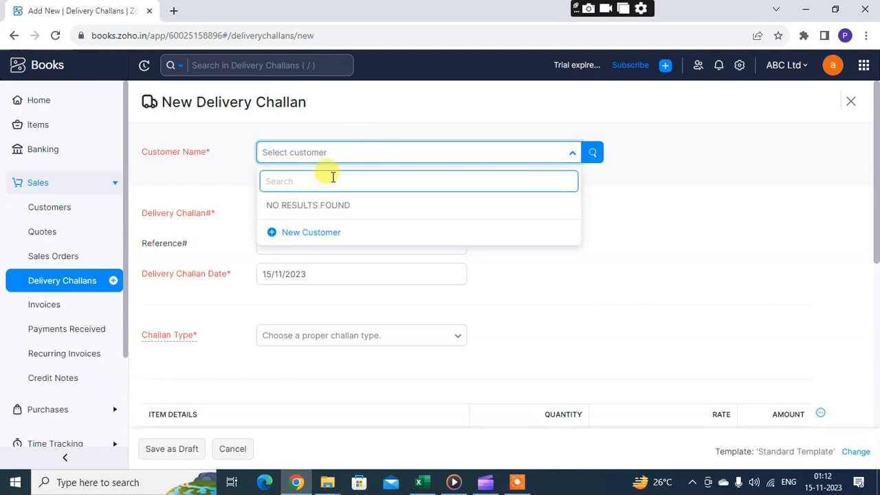
mouse_move(316, 208)
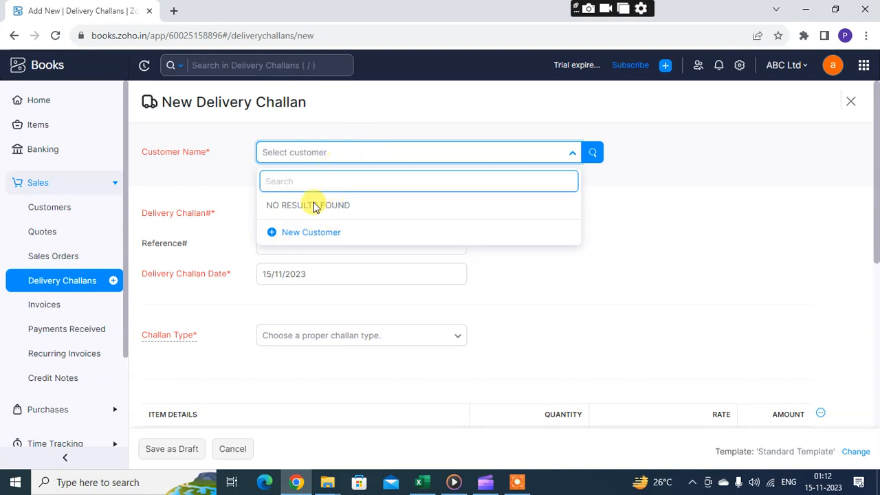
mouse_move(662, 149)
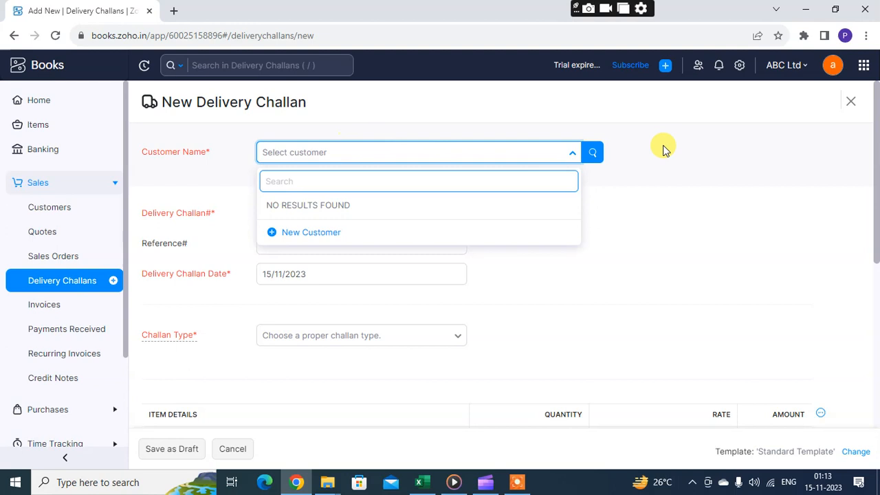
Dismiss the empty Customer Name list, leaving no customer chosen.
left_click(593, 158)
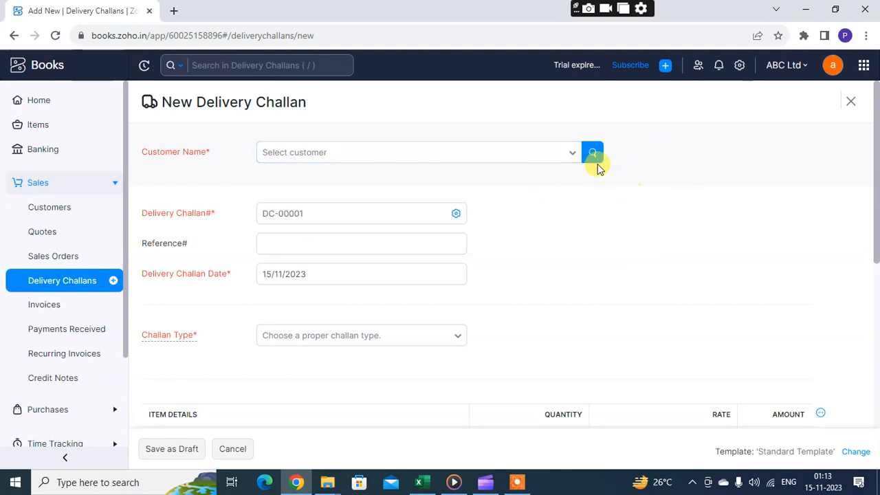
mouse_move(592, 151)
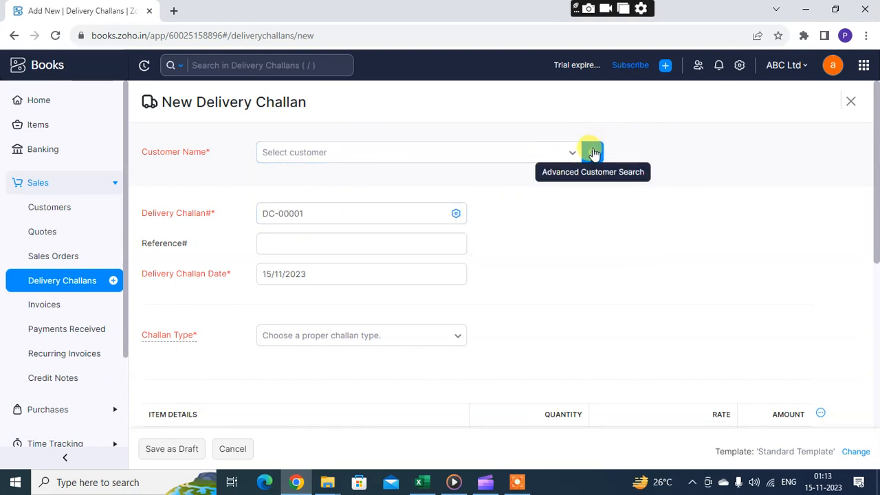
Bring up the Advanced Customer Search window, which shows no results.
left_click(589, 151)
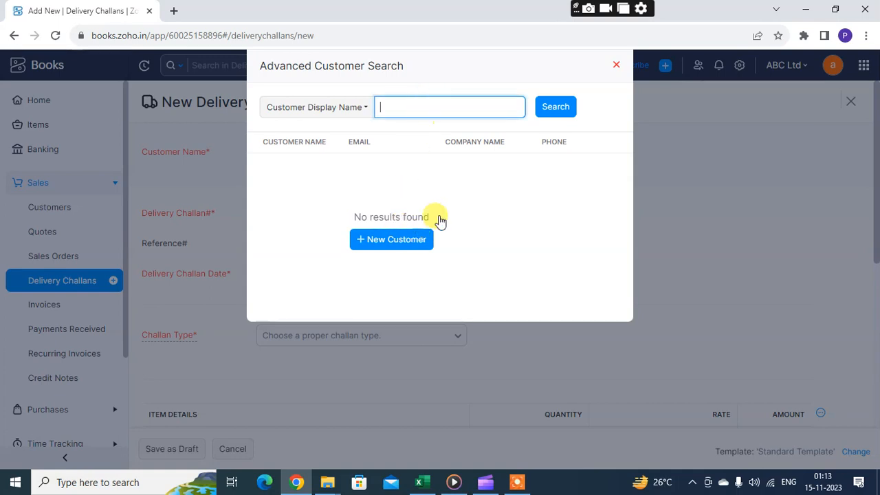
mouse_move(536, 173)
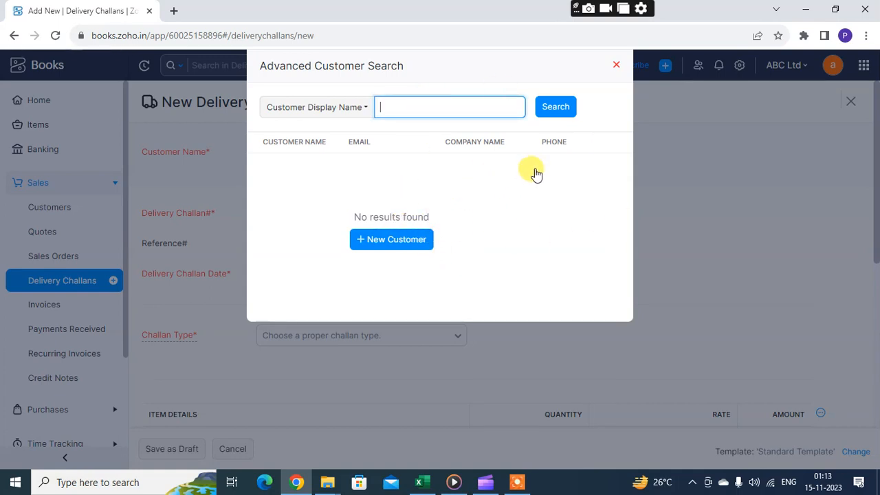
mouse_move(378, 124)
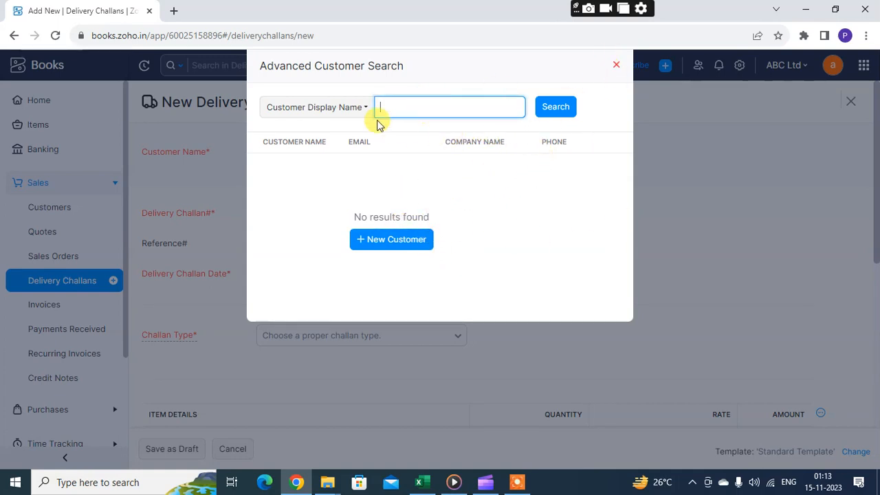
mouse_move(471, 115)
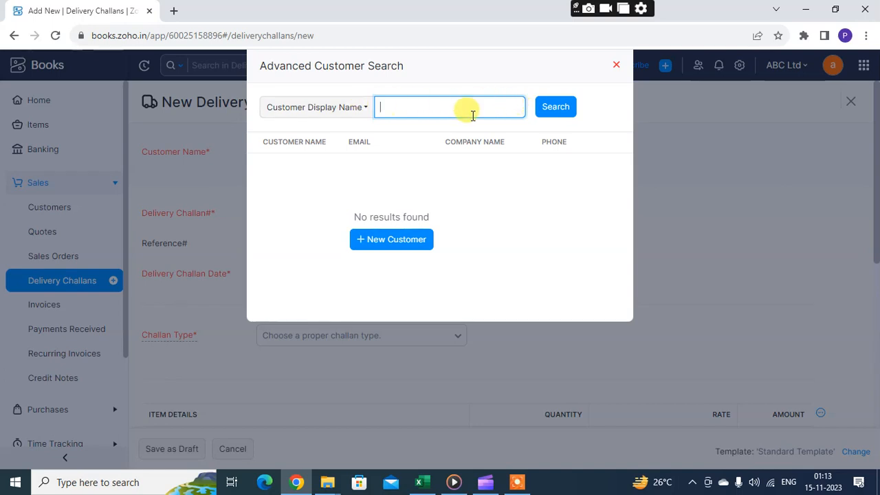
mouse_move(510, 141)
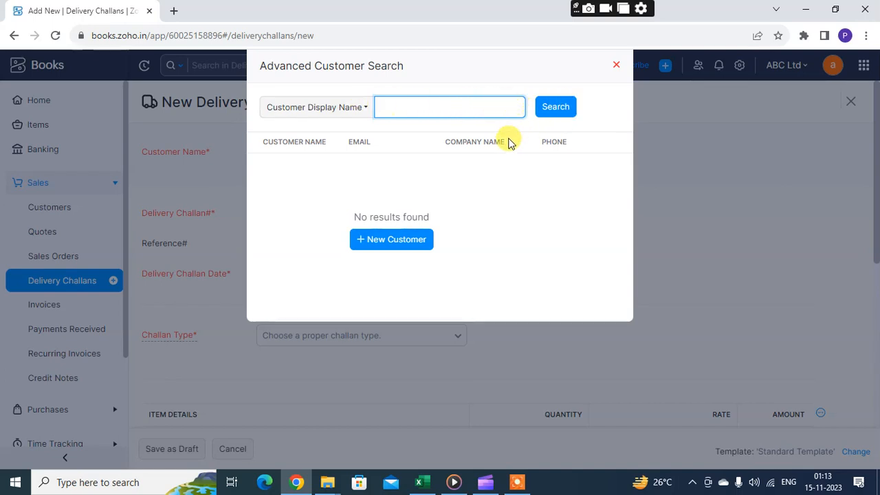
mouse_move(512, 130)
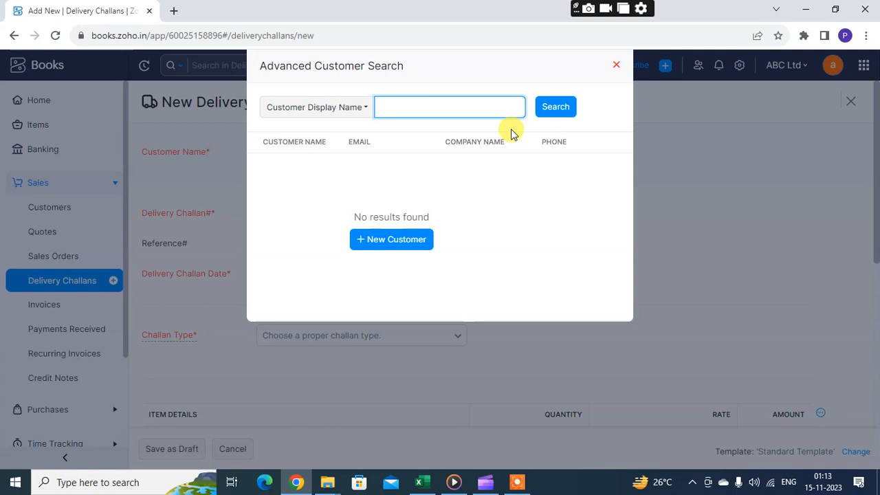
mouse_move(595, 93)
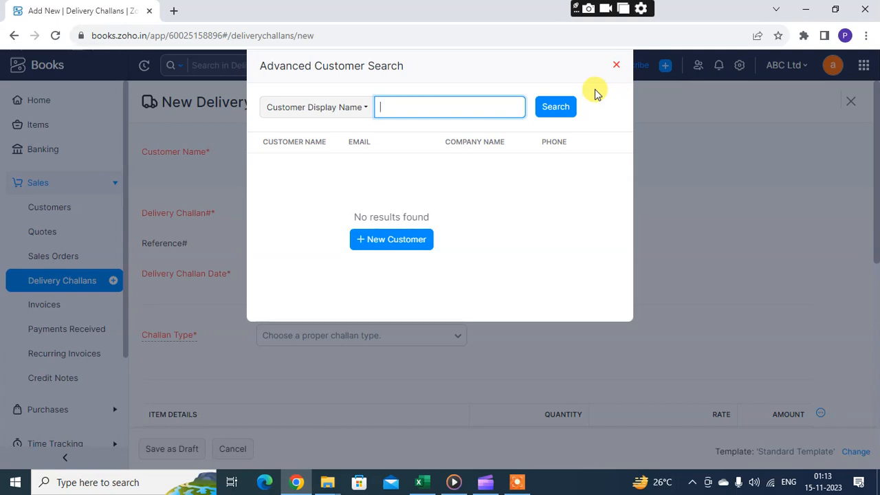
mouse_move(616, 55)
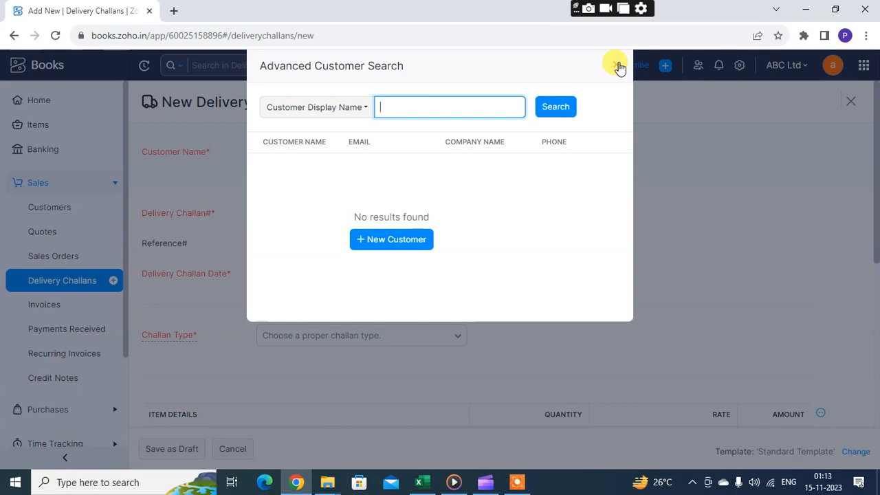
mouse_move(503, 130)
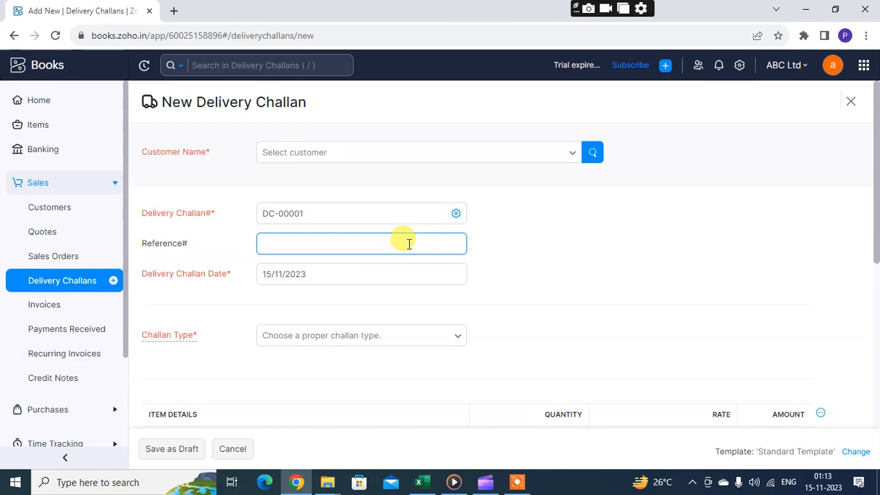
Review the challan numbering settings: auto-generate with prefix DC- and next number 00001.
left_click(370, 213)
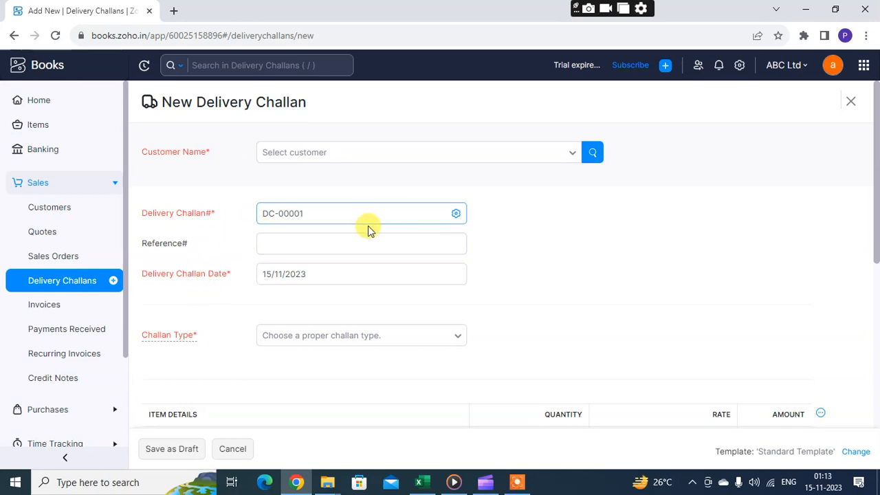
mouse_move(455, 213)
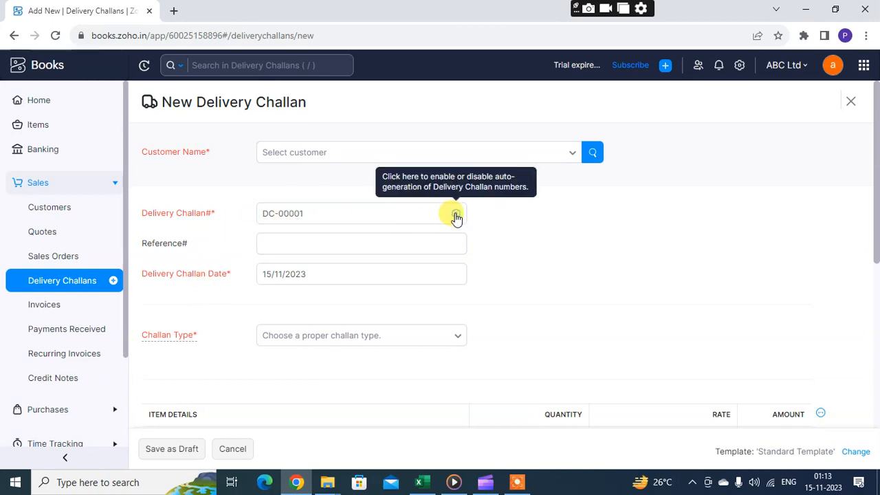
left_click(455, 215)
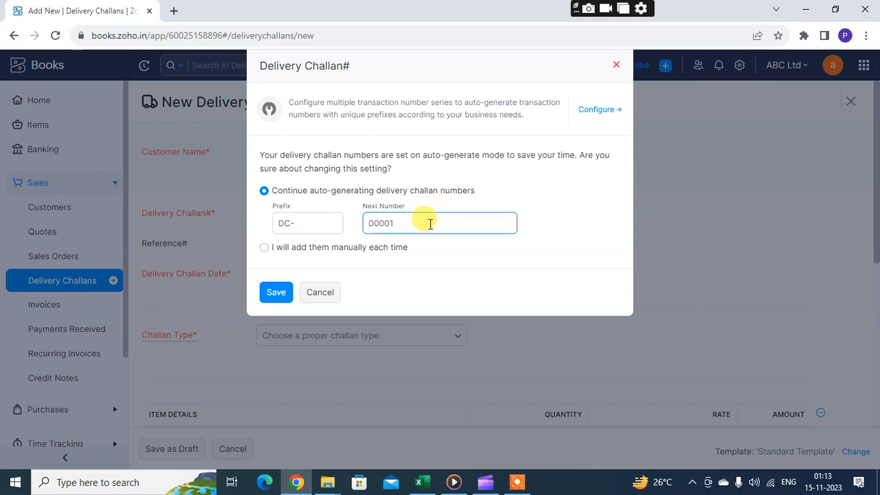
mouse_move(377, 256)
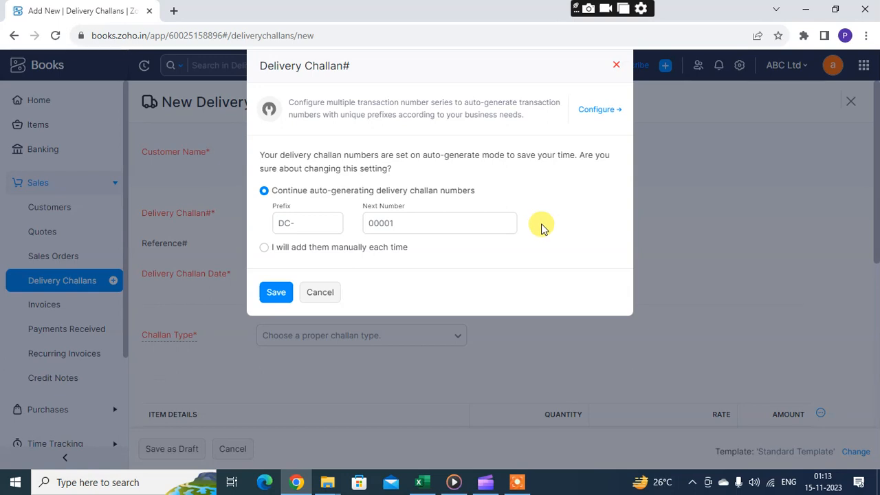
mouse_move(544, 191)
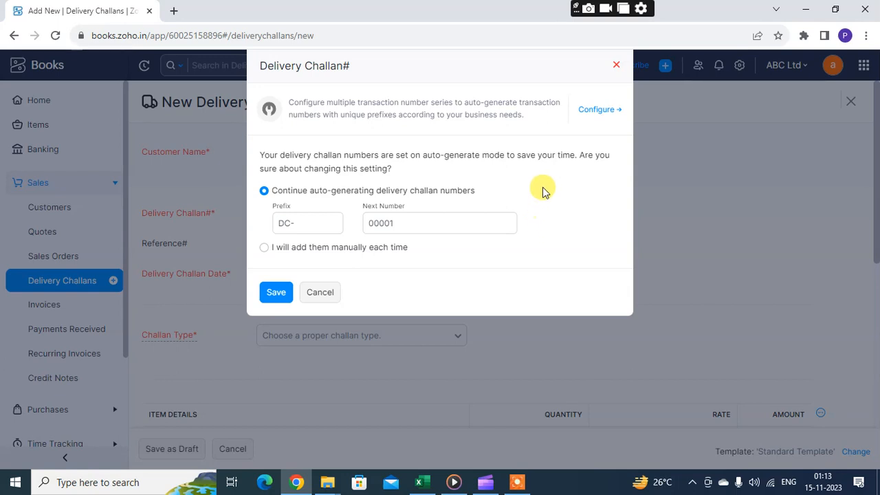
mouse_move(287, 237)
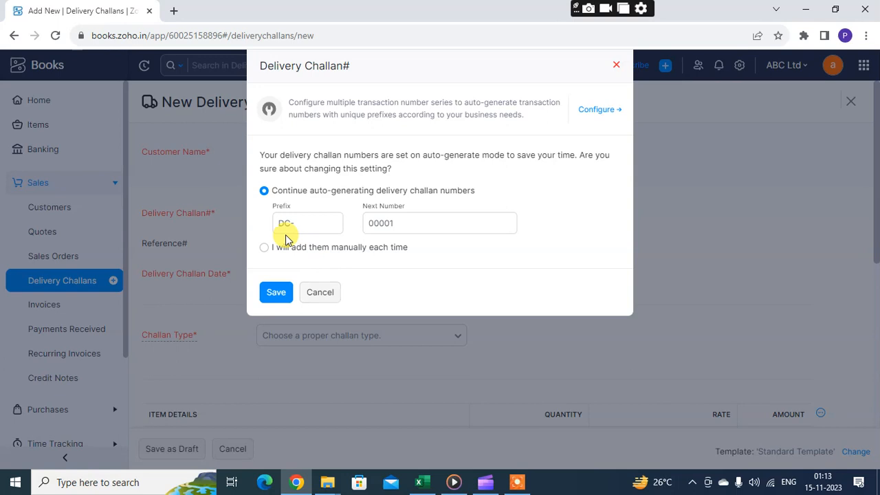
left_click(440, 223)
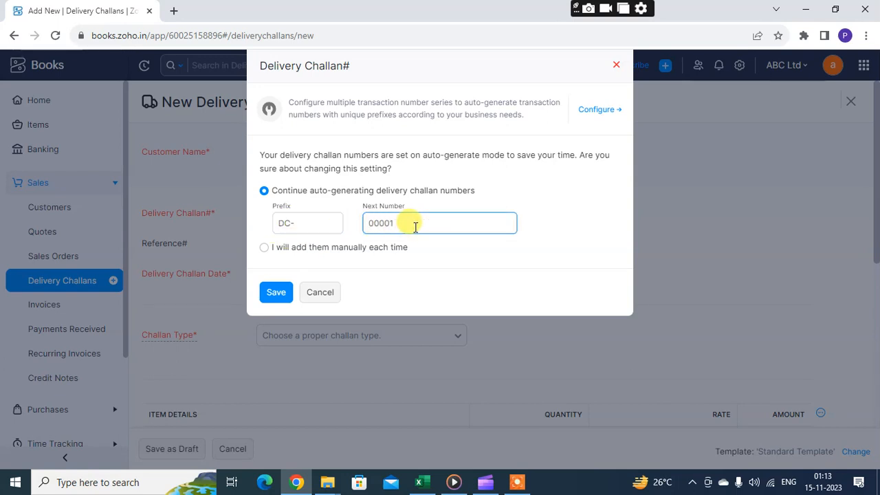
mouse_move(613, 282)
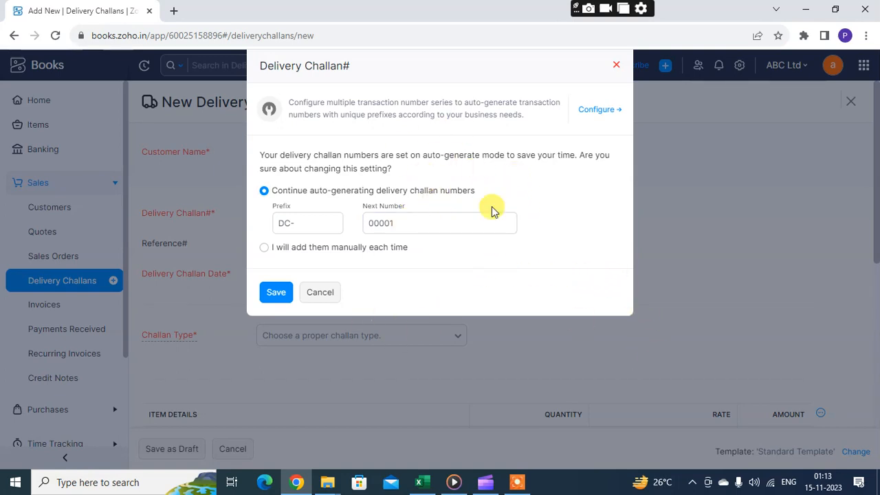
mouse_move(419, 244)
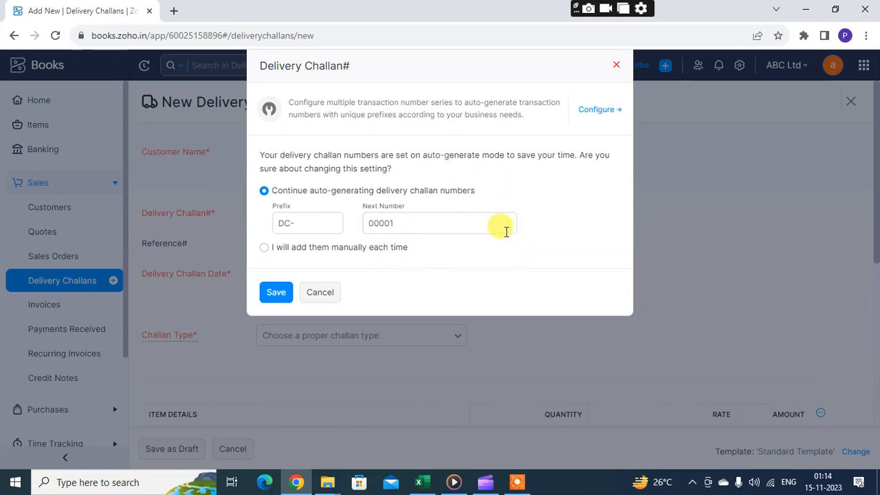
mouse_move(338, 247)
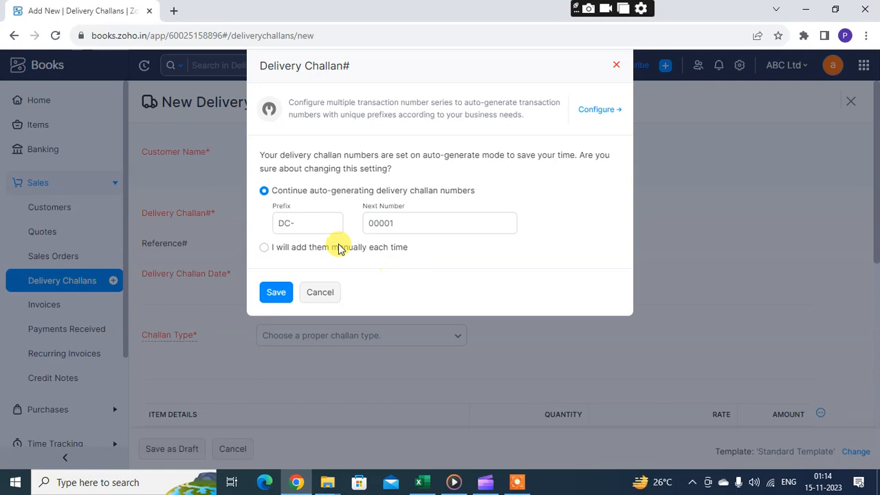
mouse_move(386, 290)
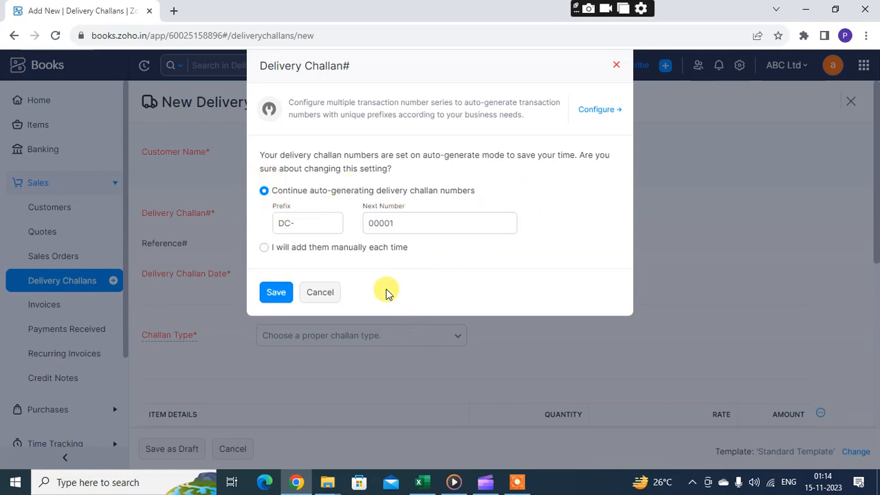
left_click(275, 291)
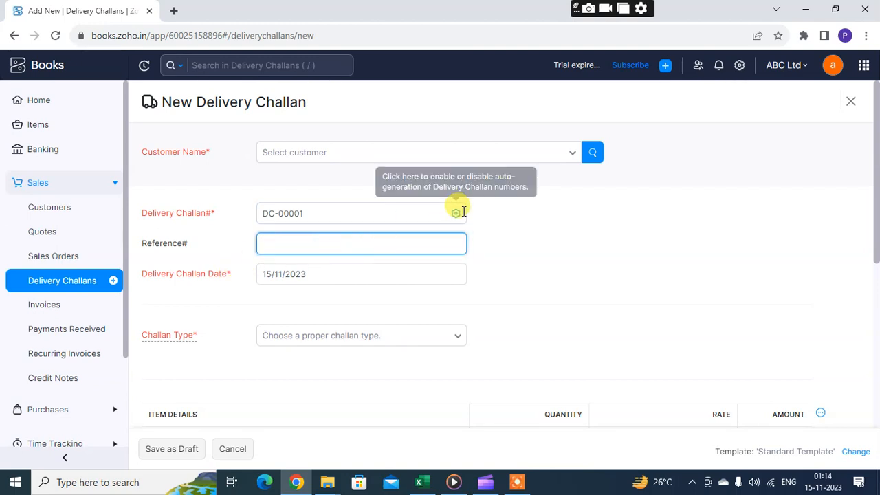
mouse_move(66, 280)
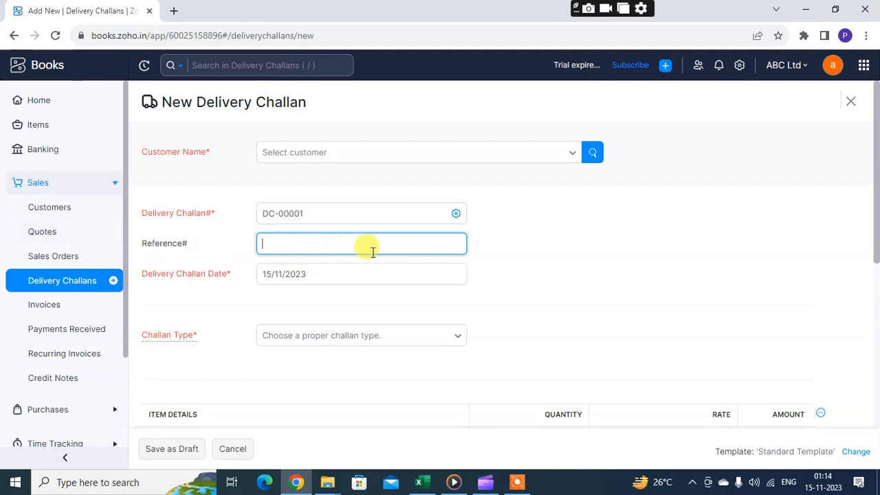
mouse_move(209, 293)
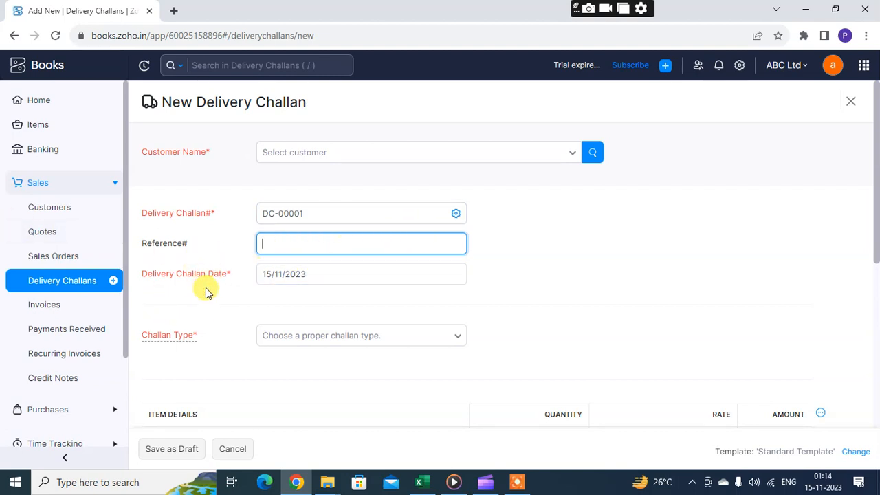
scroll("down", 3)
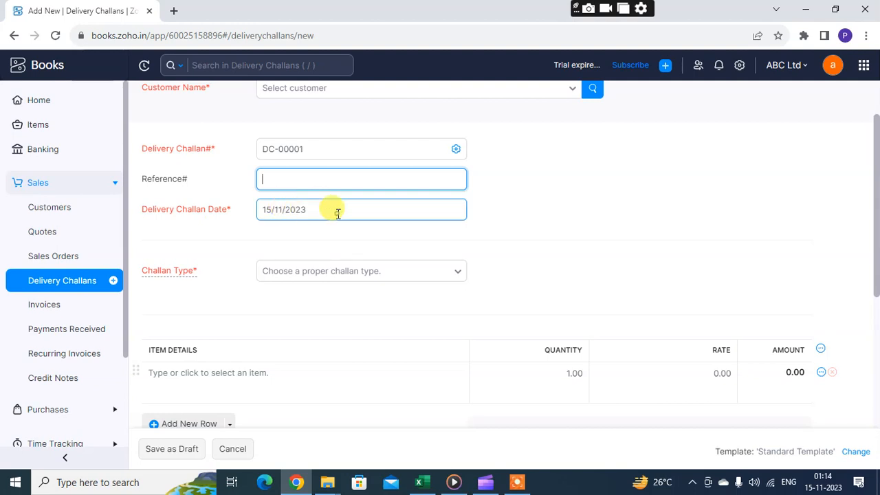
left_click(337, 209)
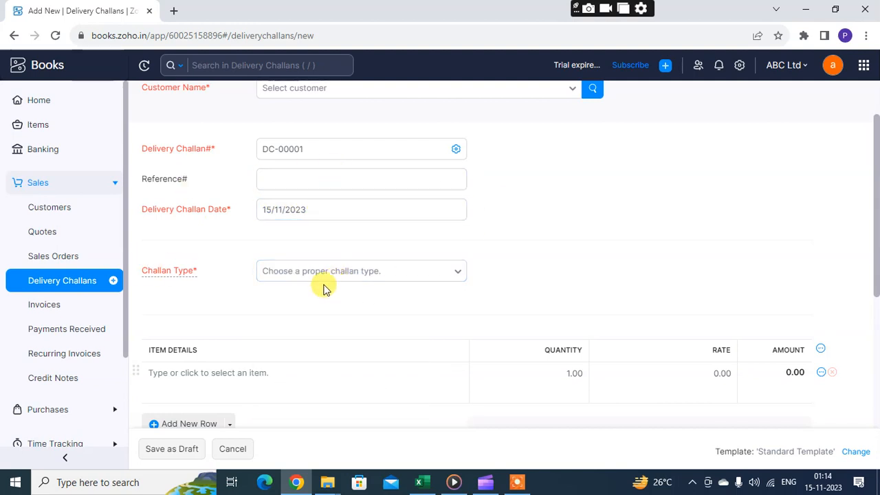
mouse_move(397, 287)
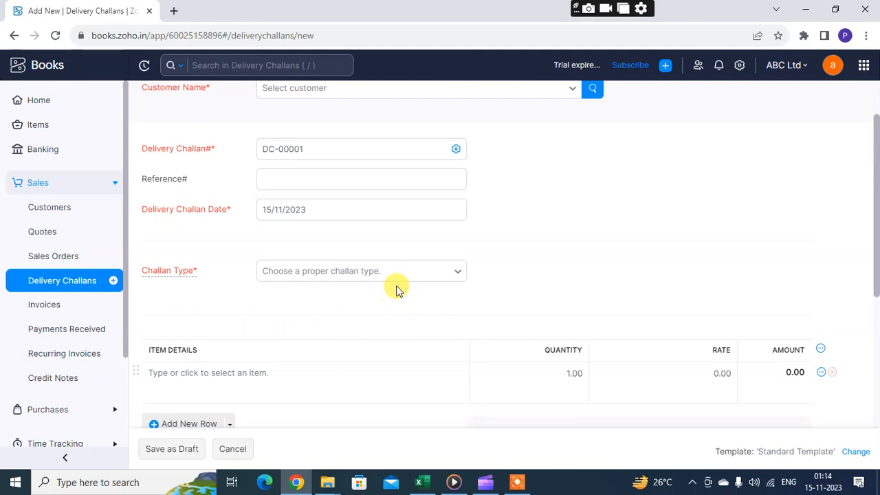
Choose Others from the Challan Type list.
left_click(360, 271)
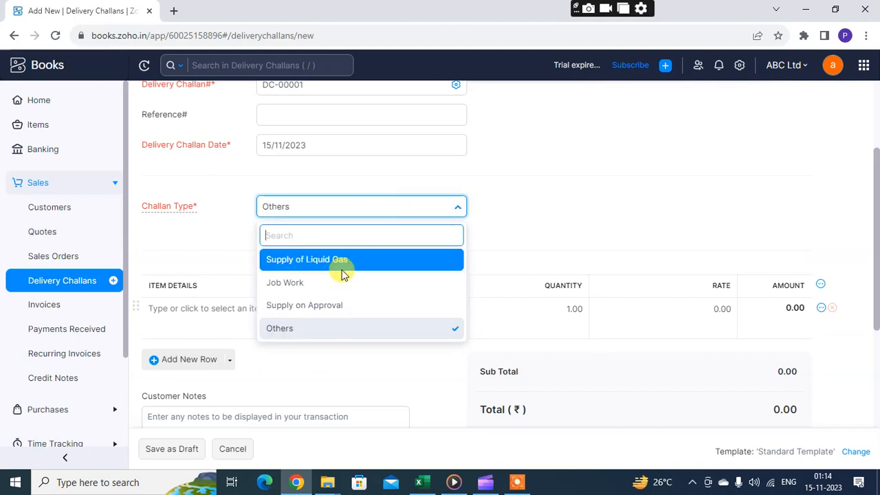
mouse_move(374, 303)
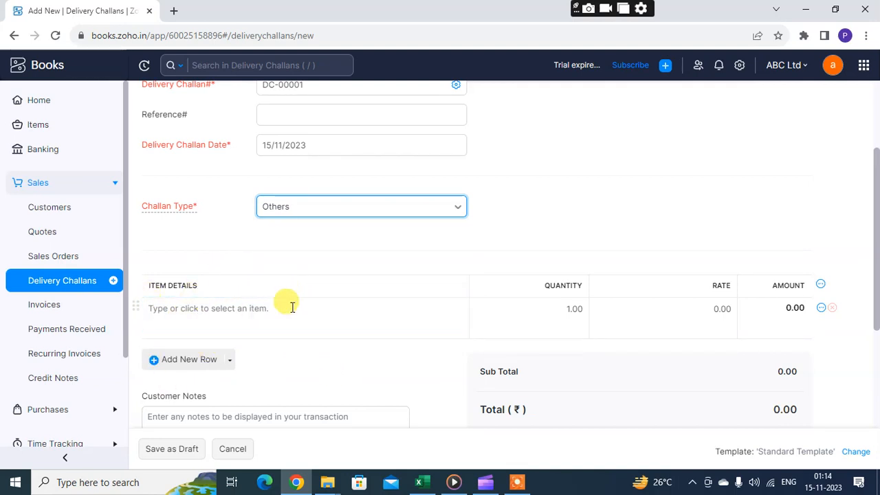
scroll("down", 3)
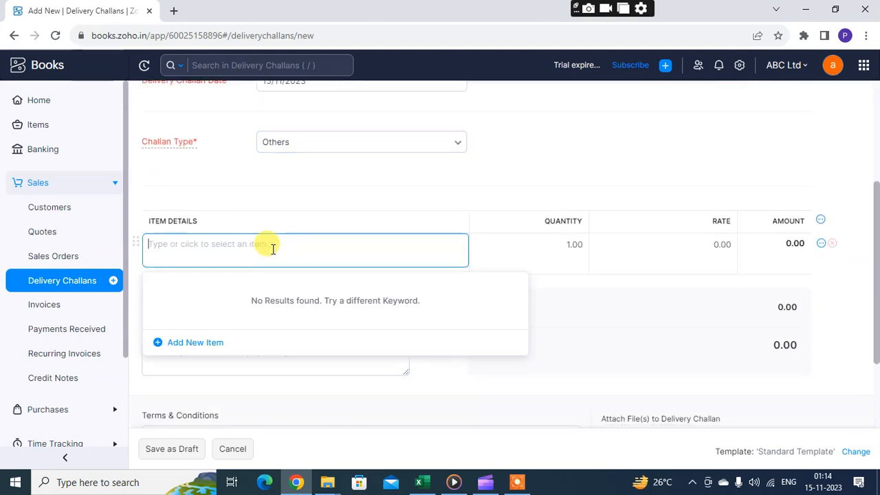
Dismiss the empty item search and add a second item row to the table.
left_click(707, 374)
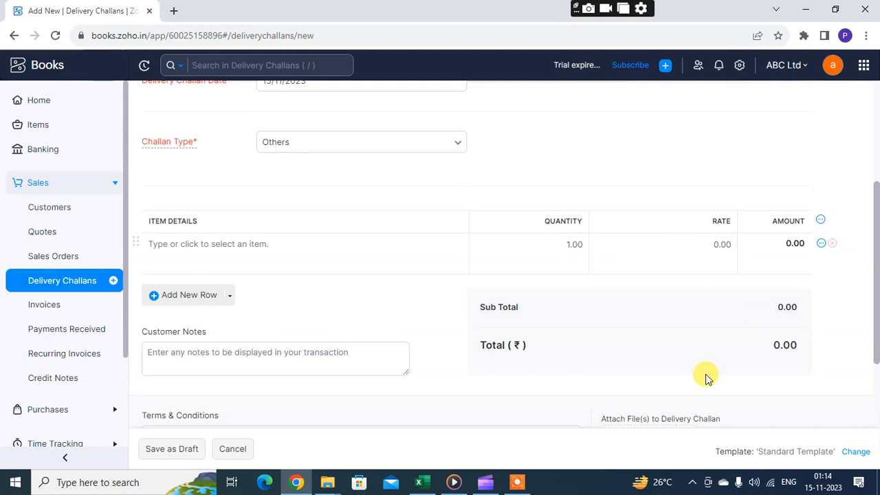
mouse_move(814, 314)
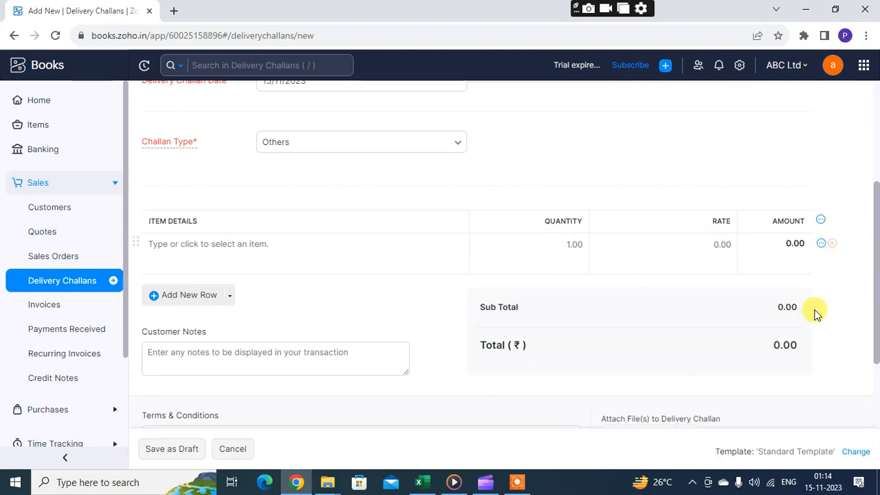
scroll("down", 3)
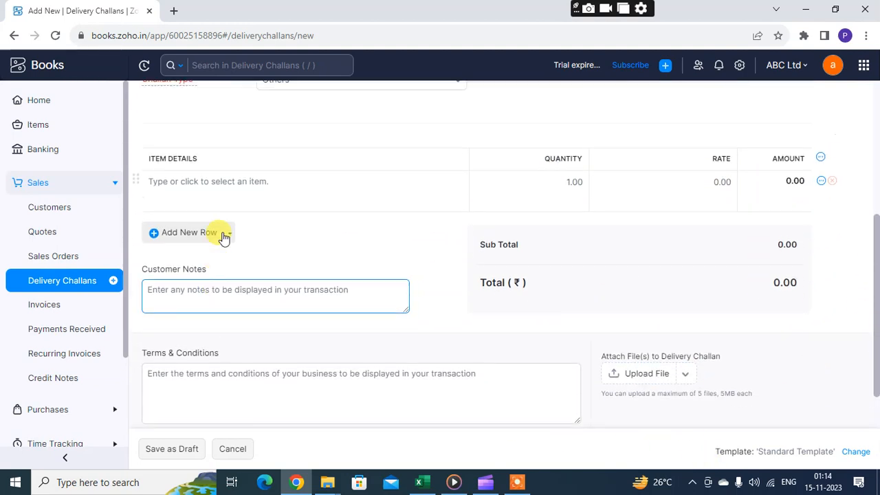
left_click(183, 233)
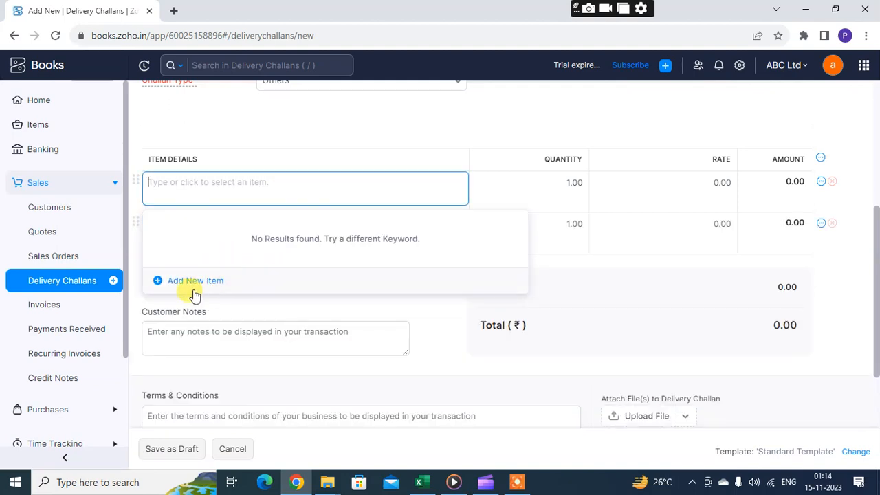
mouse_move(220, 311)
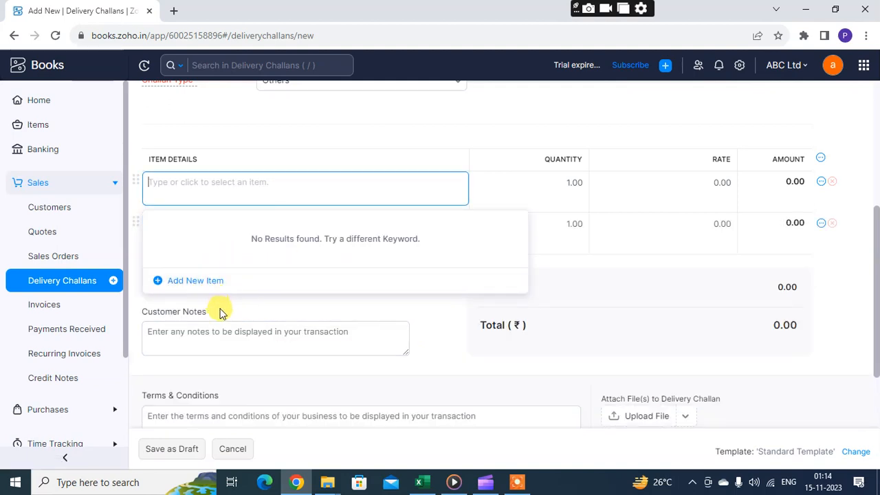
mouse_move(305, 173)
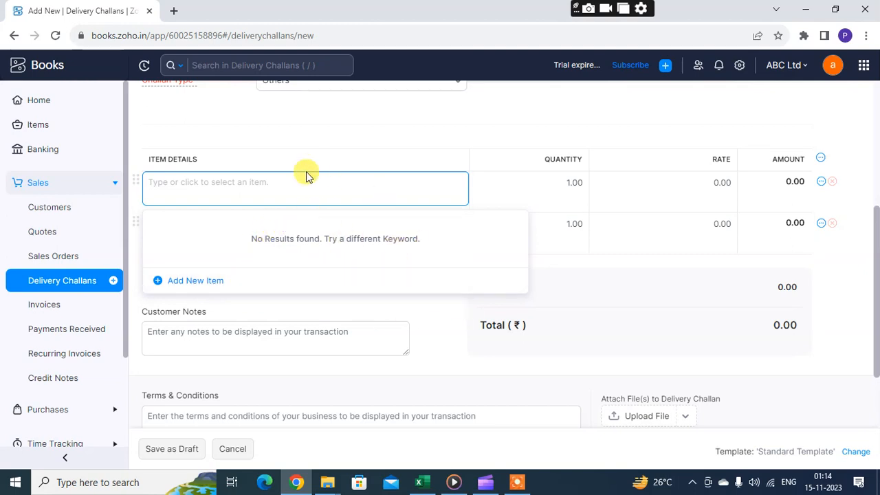
mouse_move(370, 239)
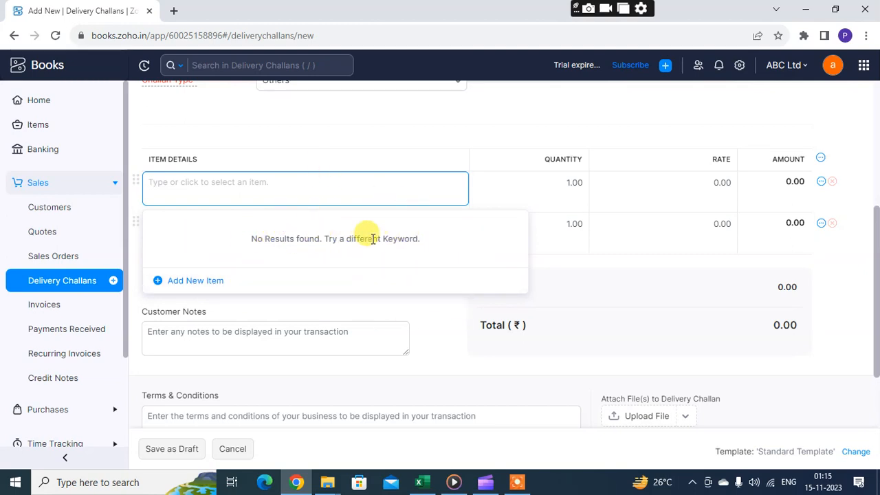
mouse_move(275, 200)
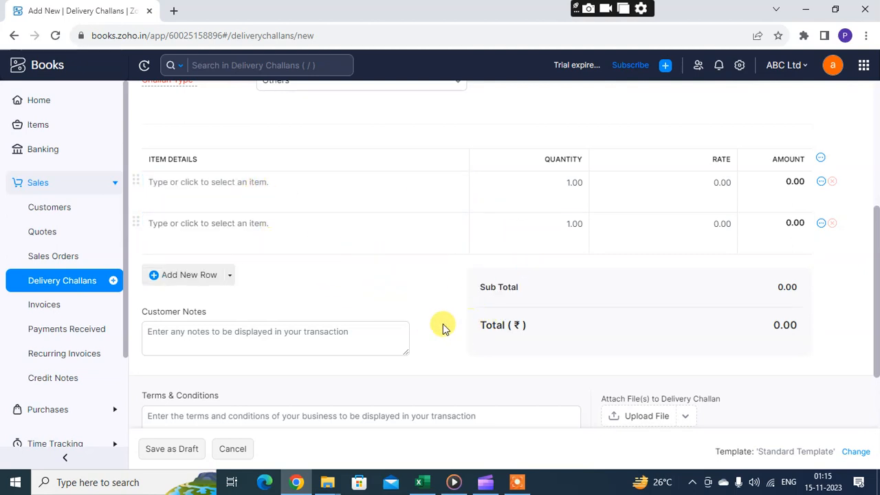
left_click(275, 268)
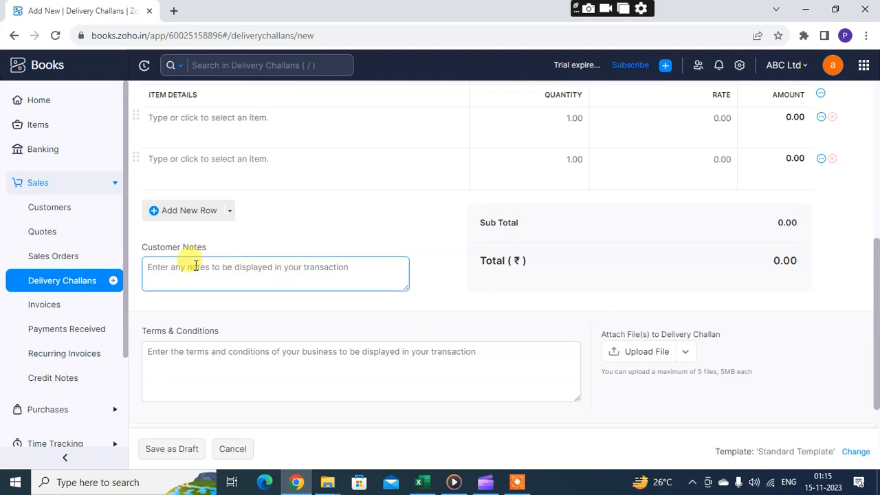
scroll("down", 3)
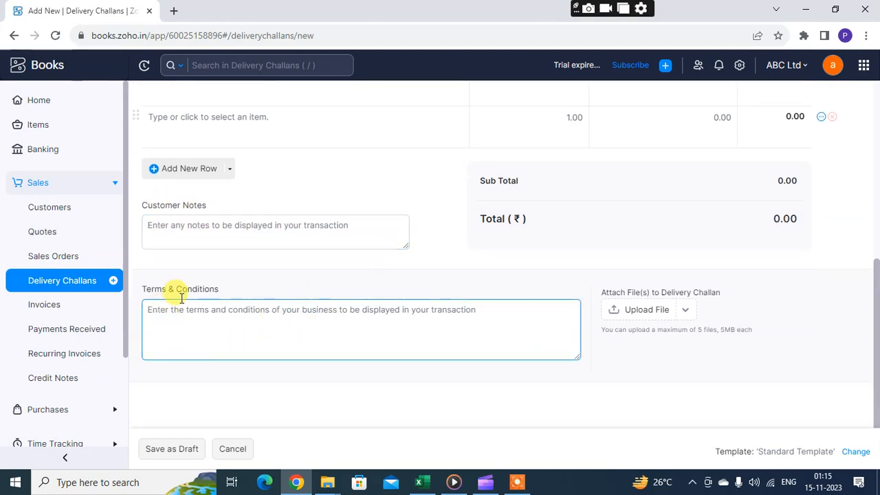
mouse_move(481, 342)
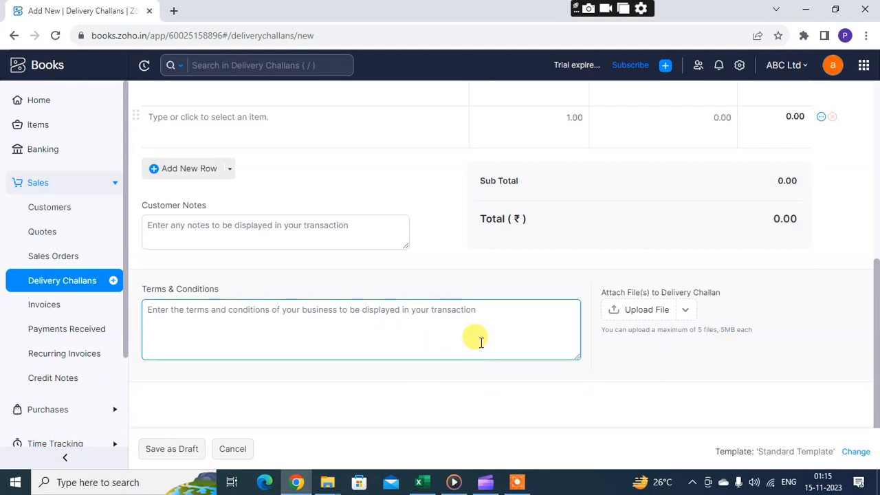
mouse_move(428, 334)
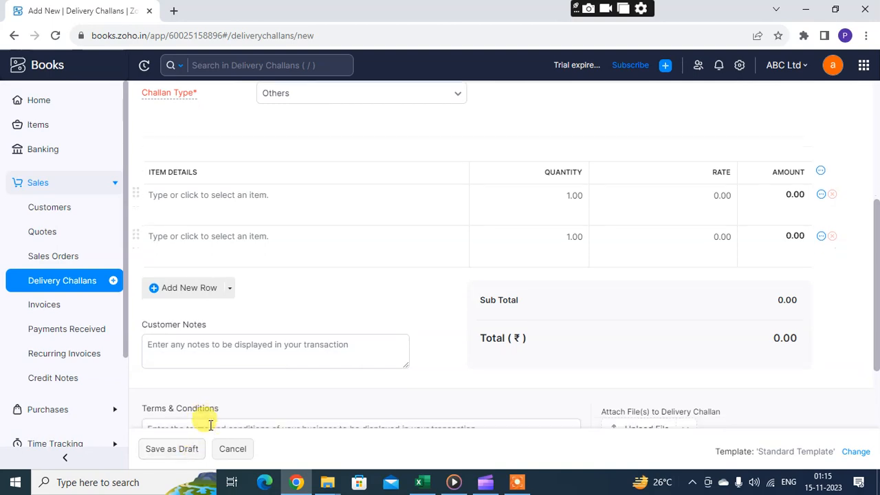
scroll("down", 3)
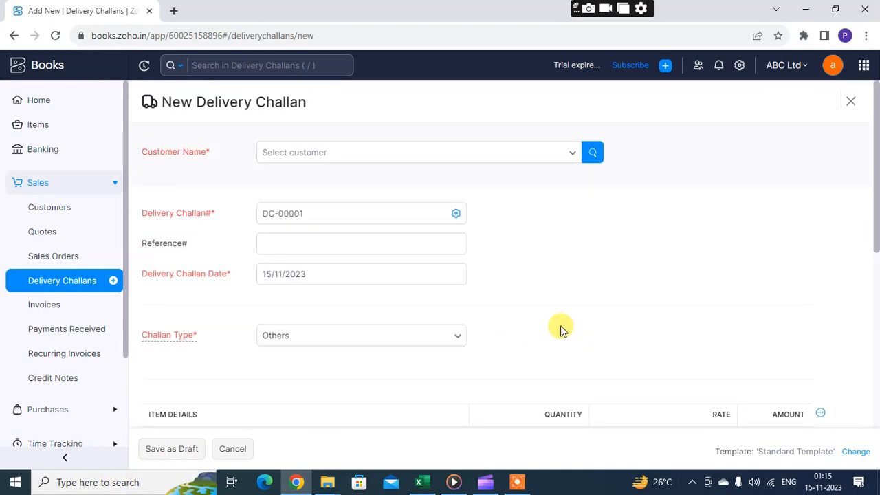
scroll("down", 3)
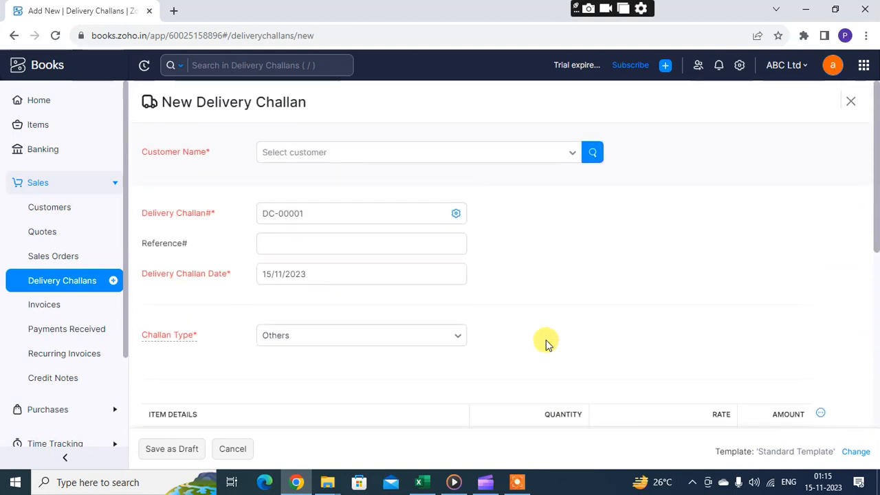
mouse_move(562, 311)
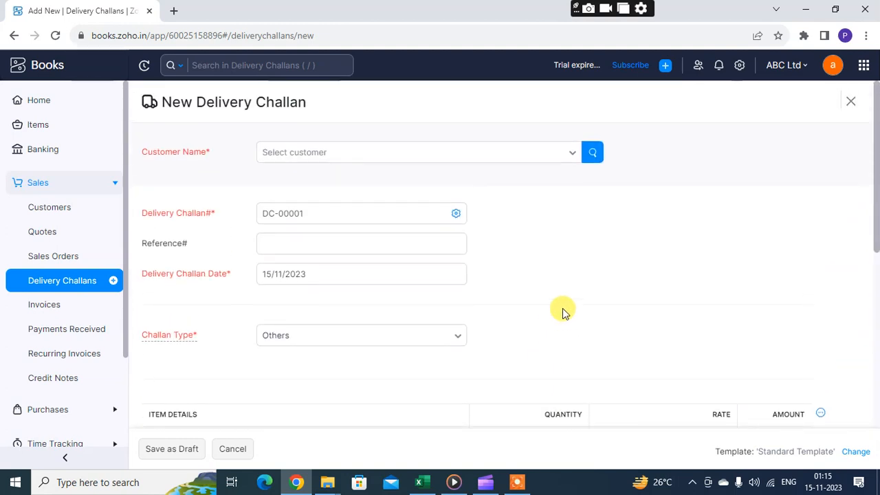